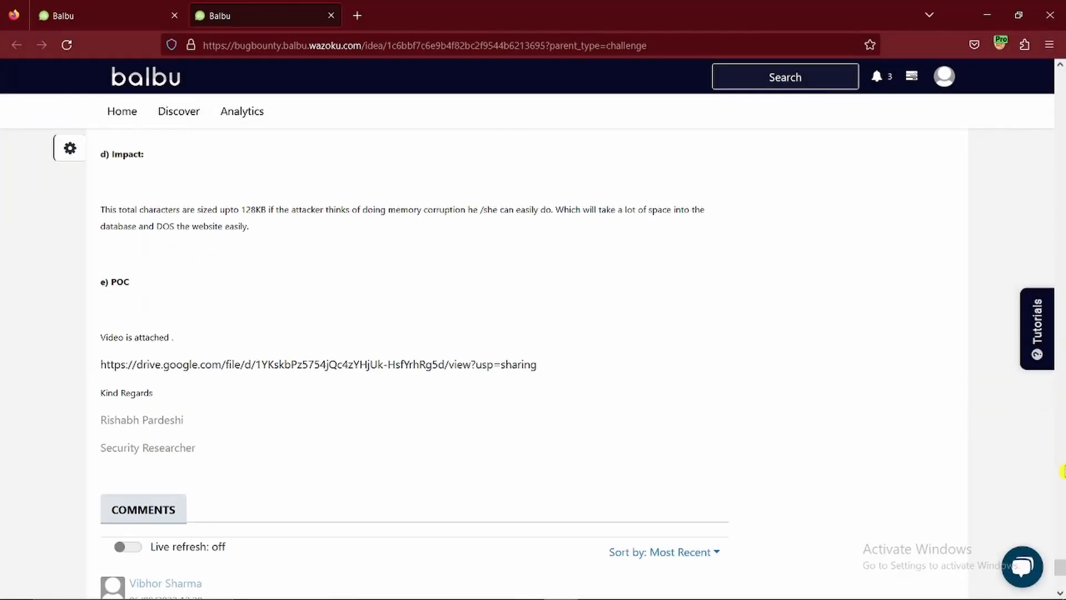
# Review the closed report's comments and switch to the tab with report 07608.
pyautogui.scroll(-3)
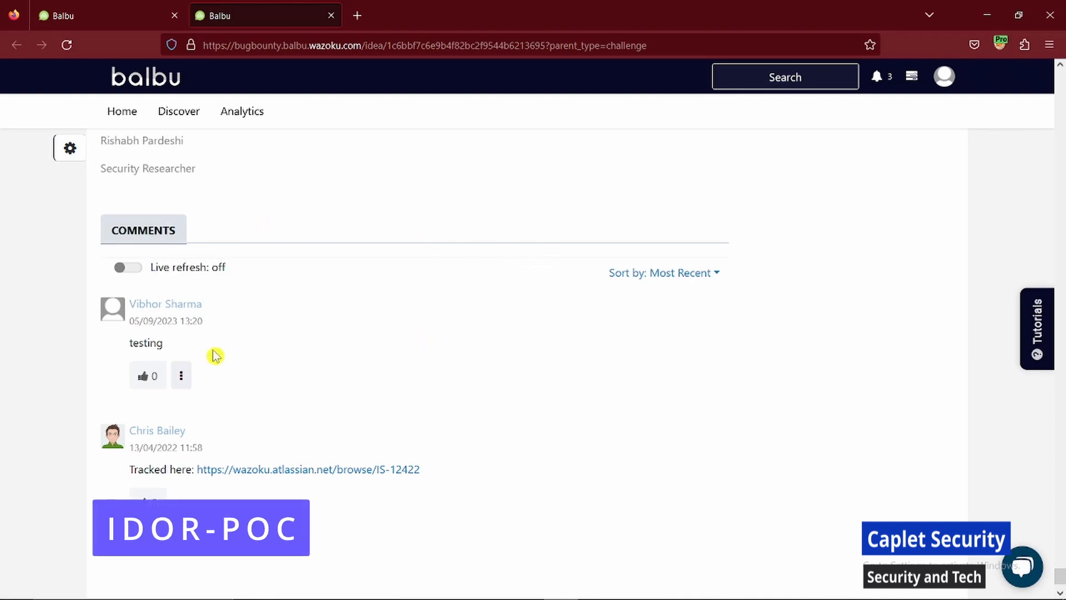
pyautogui.moveTo(215, 355); pyautogui.dragTo(89, 314)
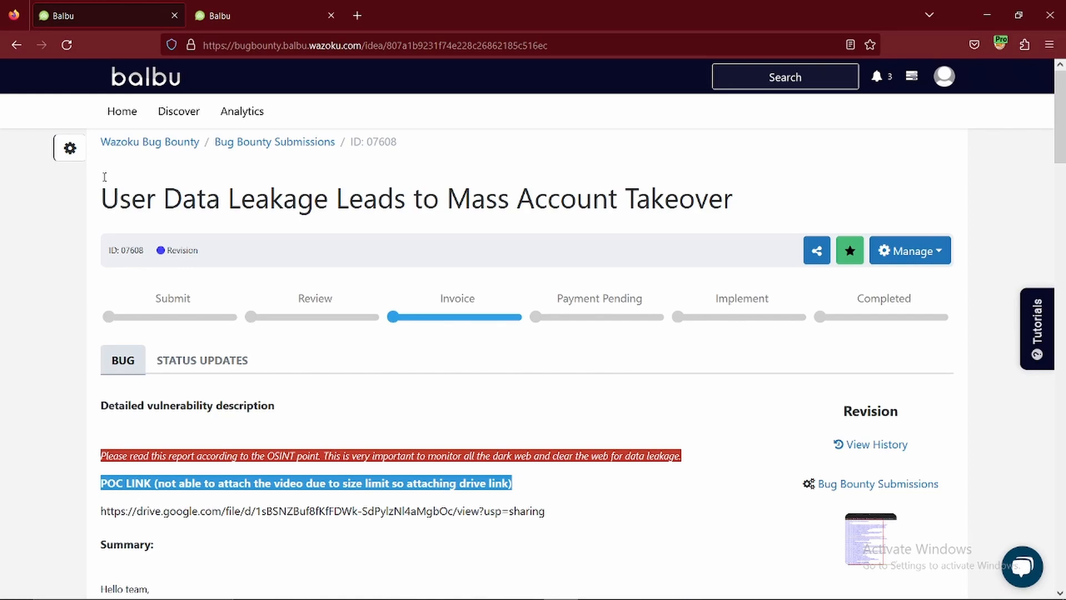
# Draft a comment on report 07608 about testing IDOR on the comment section.
pyautogui.scroll(-3)
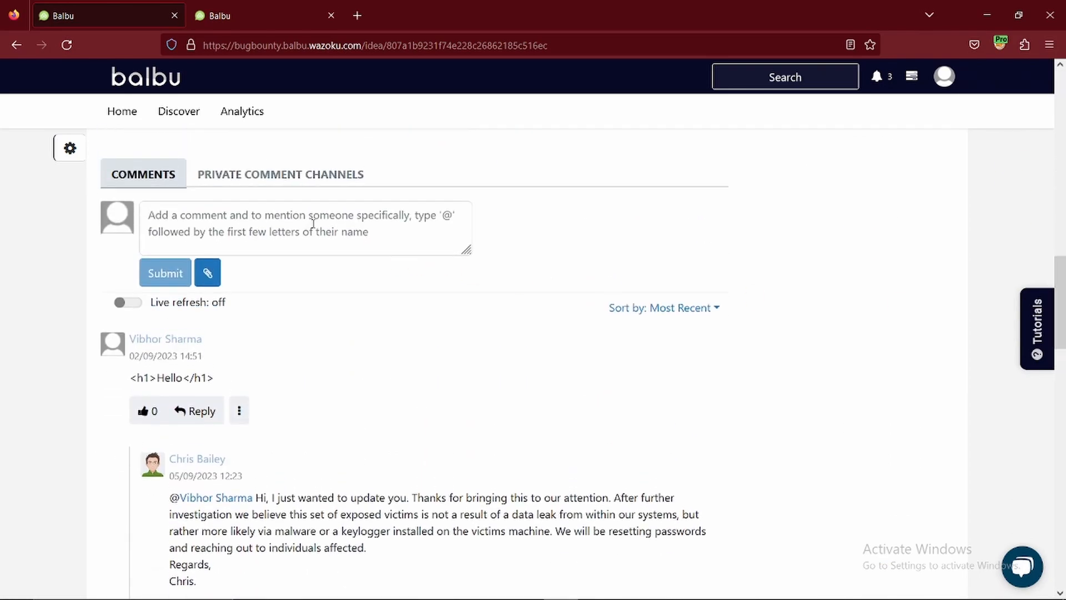
pyautogui.write('Testing IDOR on')
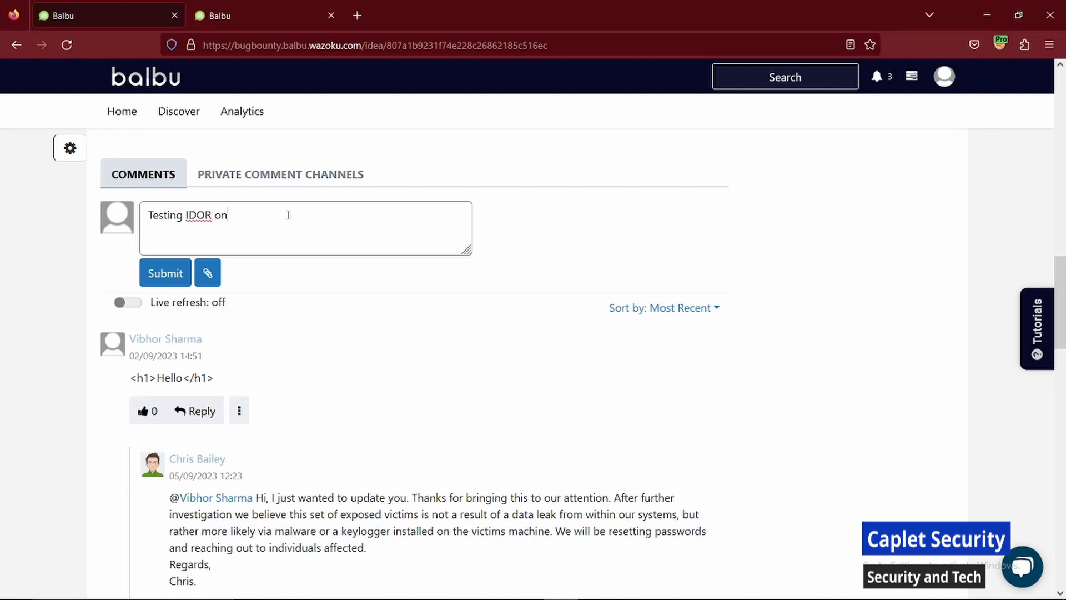
pyautogui.write('the comment section as')
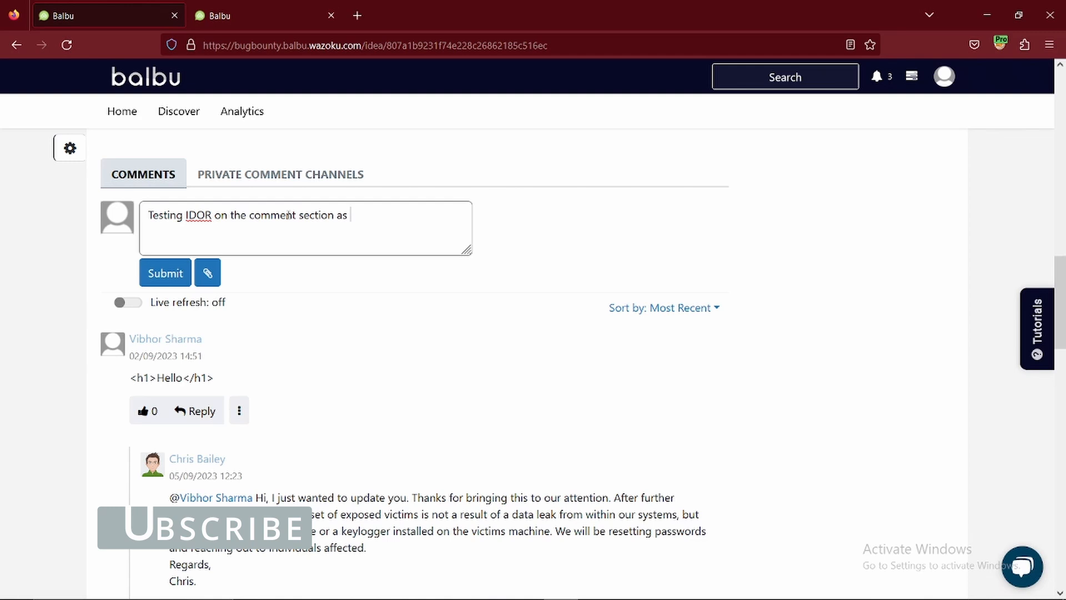
pyautogui.write("I'm not allow")
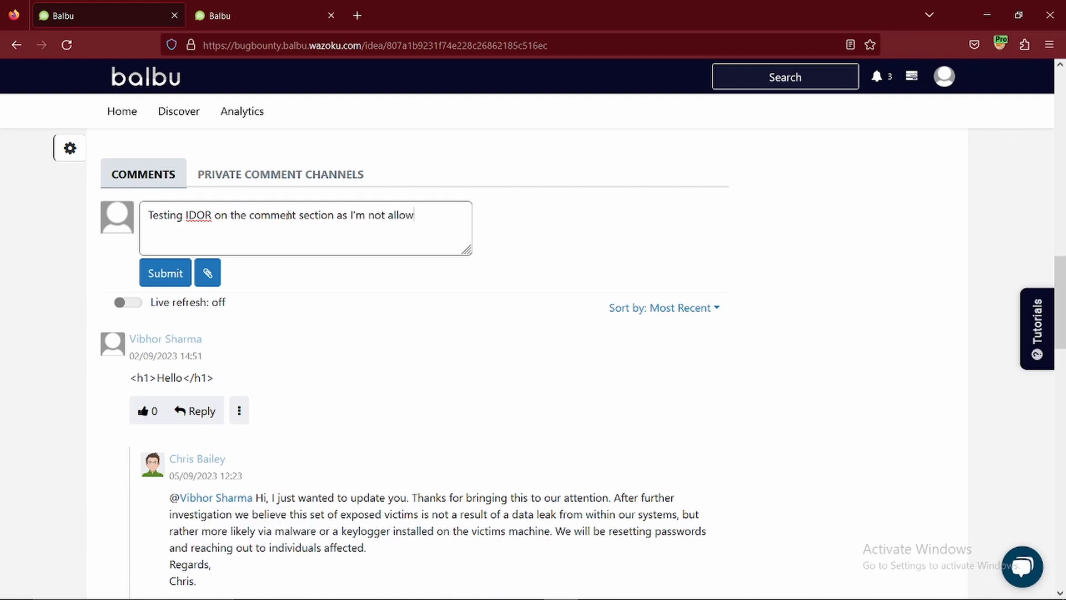
pyautogui.write('ed to s')
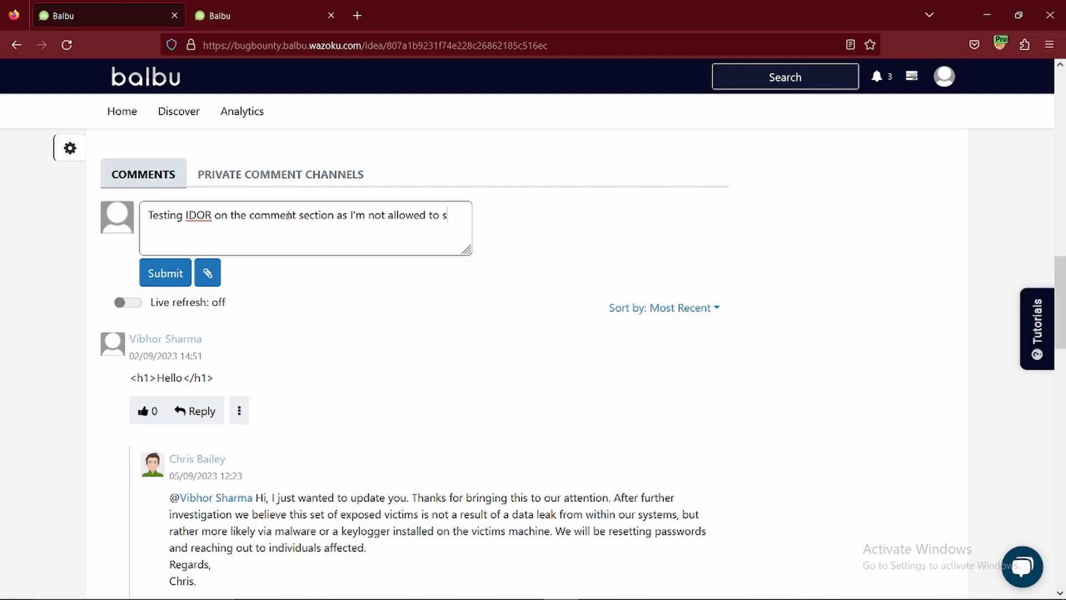
pyautogui.write('ubmmit the')
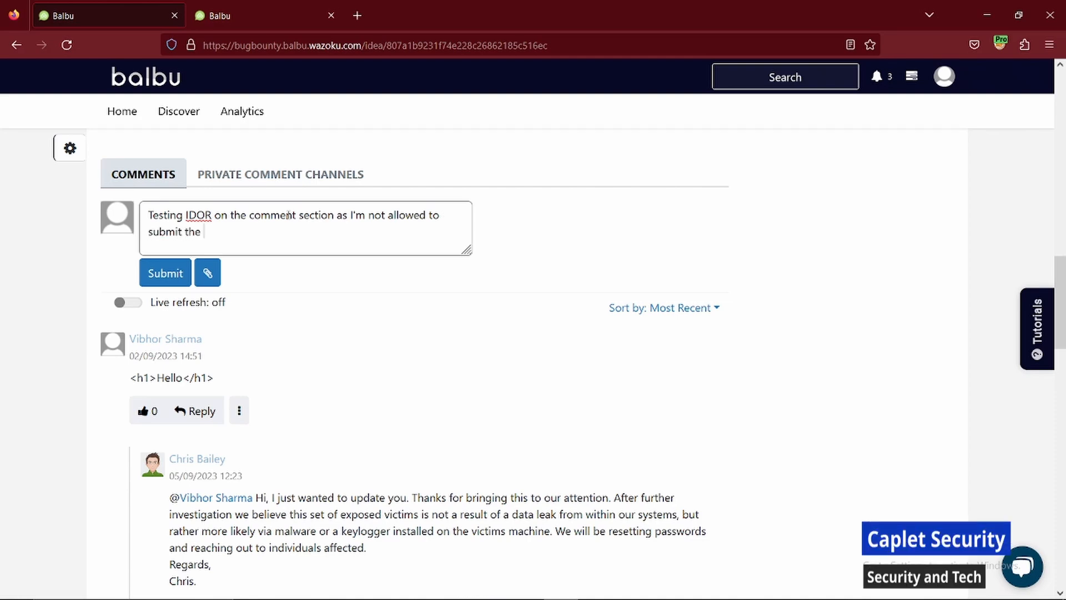
pyautogui.write('comment on t')
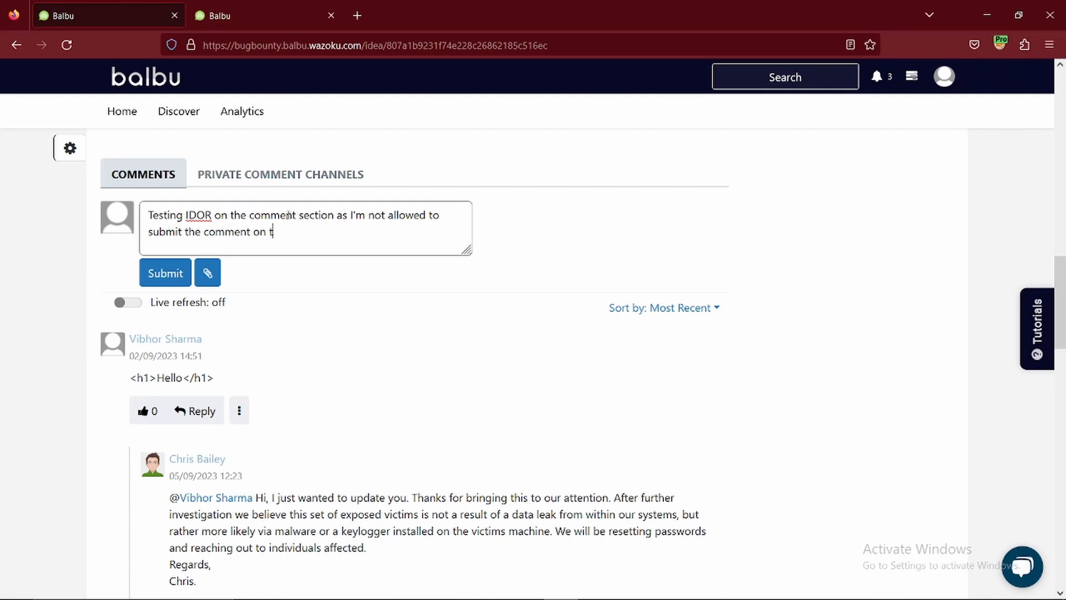
pyautogui.write('he repo')
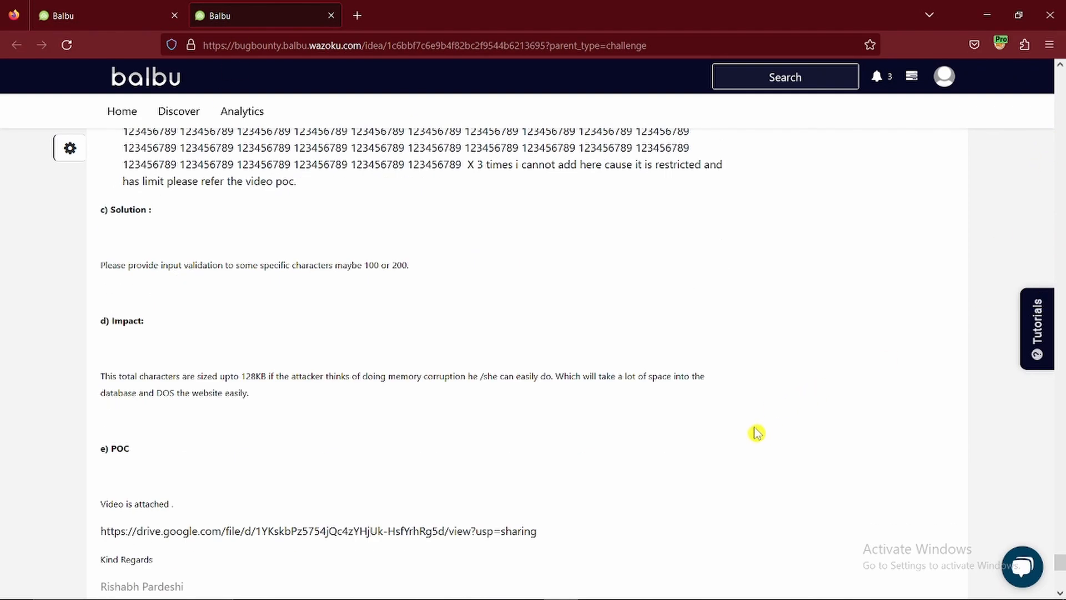
# Enable live refresh on the closed report's comments and bring Burp Suite forward.
pyautogui.scroll(-3)
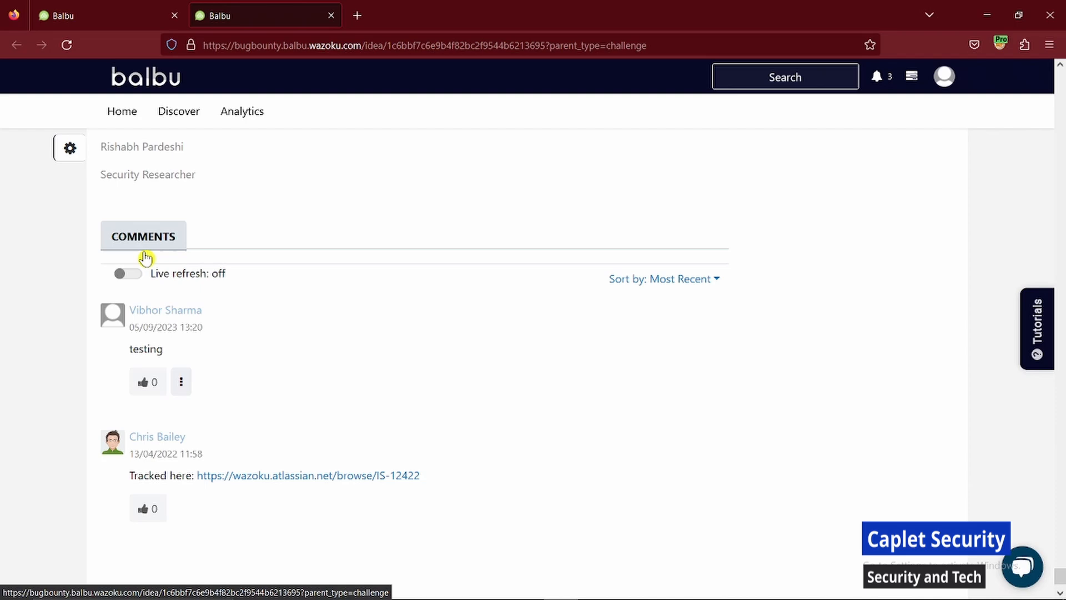
pyautogui.click(127, 273)
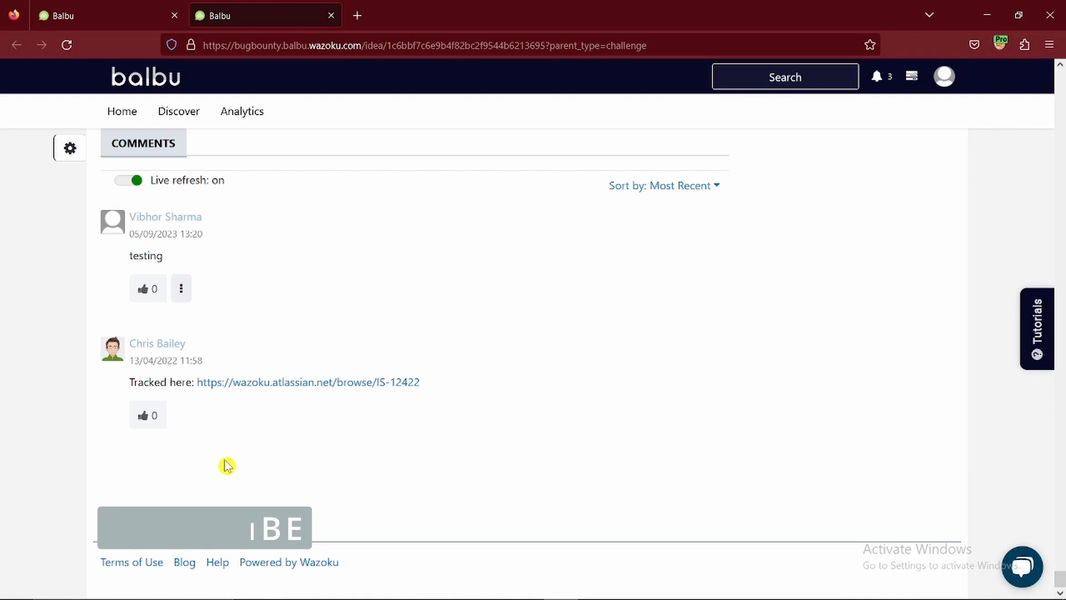
pyautogui.click(127, 180)
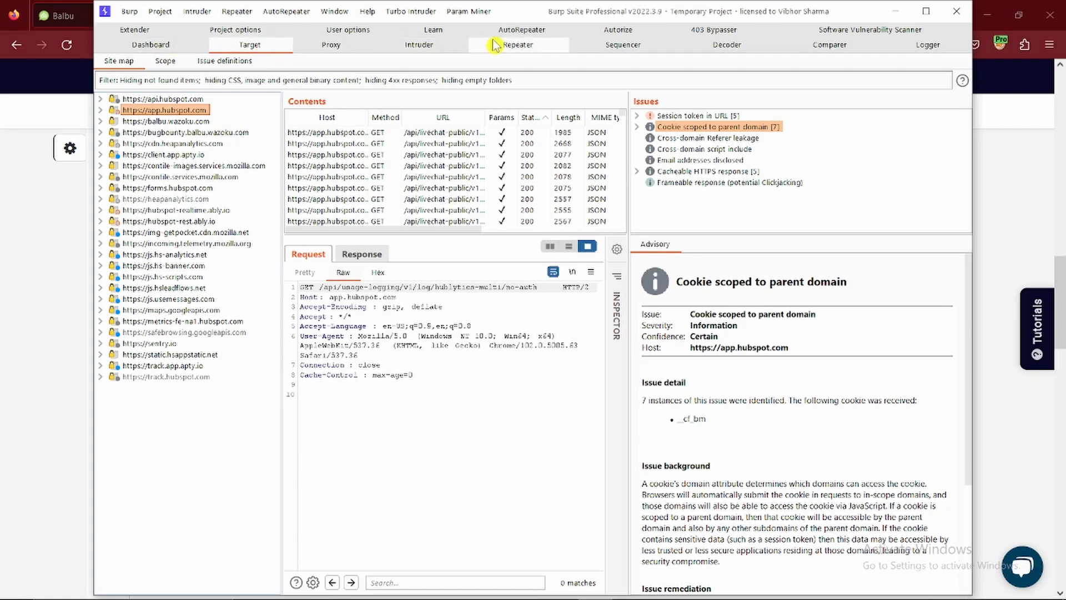
# Check Repeater, then turn on request interception in Proxy > Intercept.
pyautogui.click(517, 45)
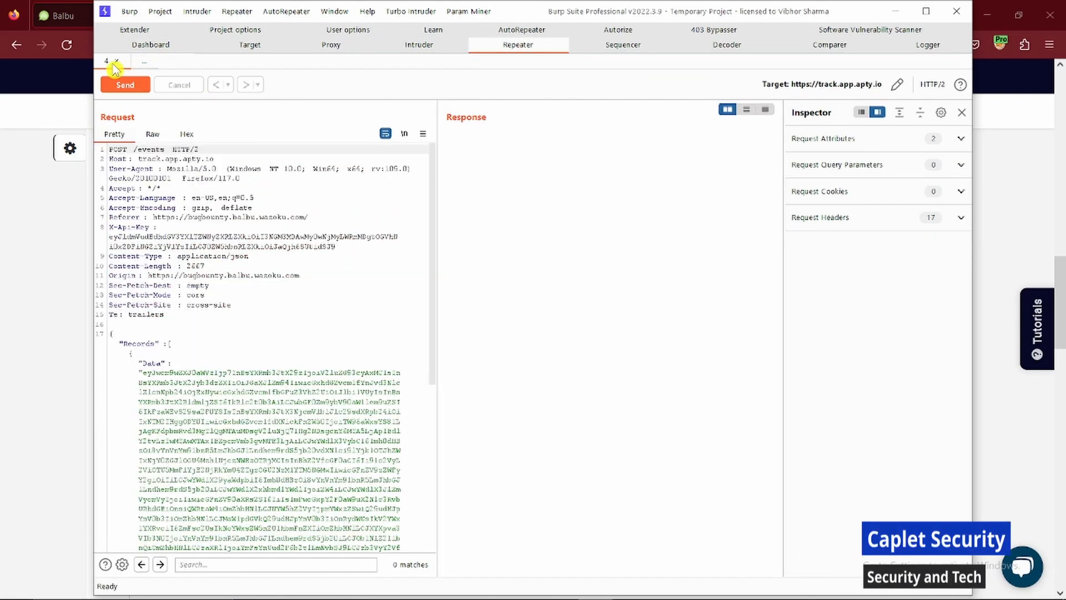
pyautogui.click(331, 44)
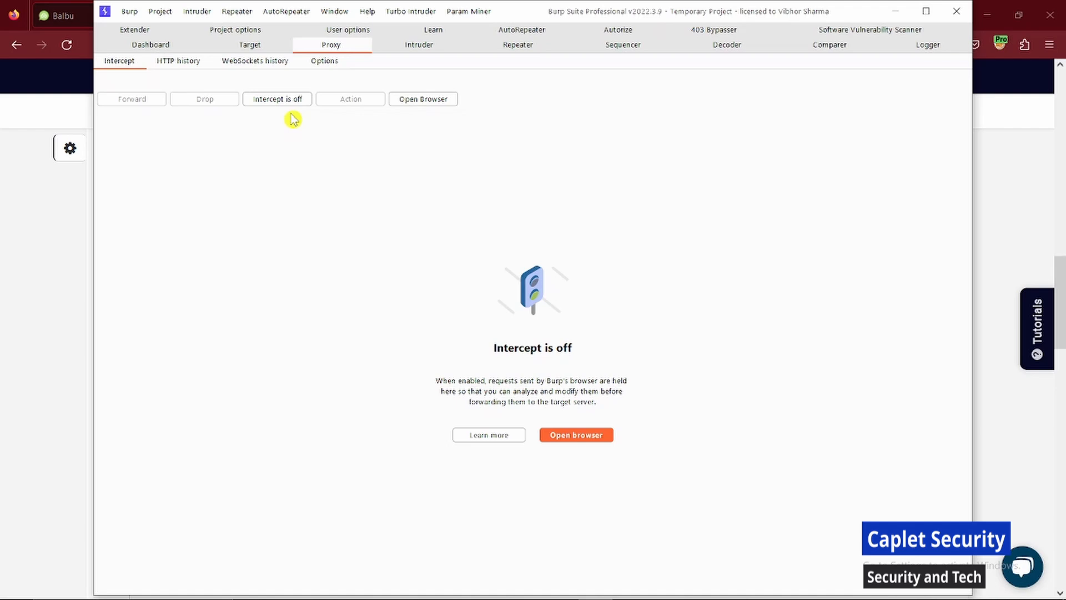
pyautogui.click(276, 99)
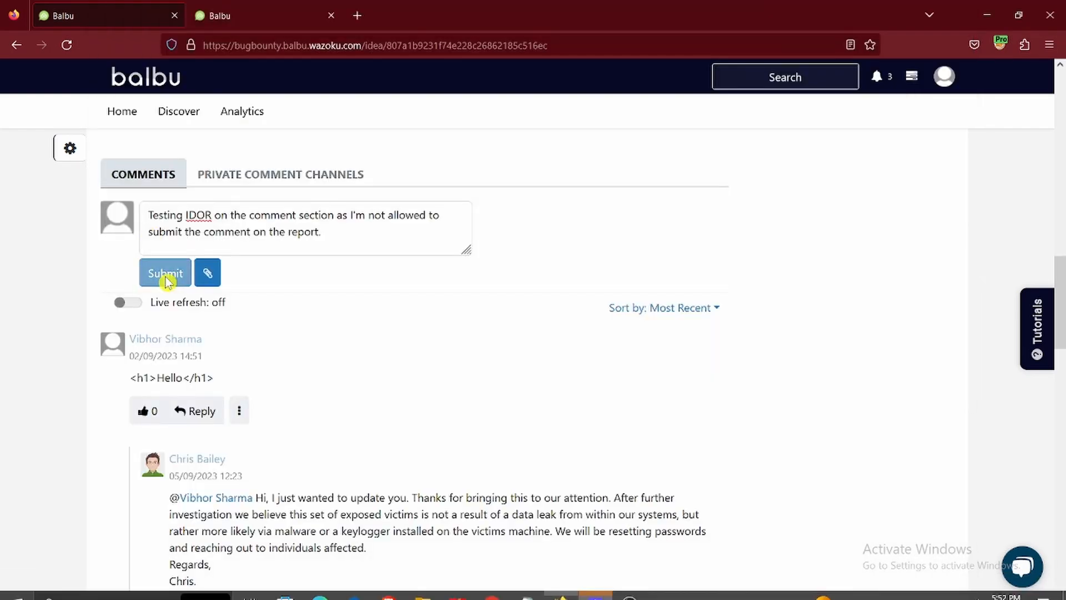
# Submit the drafted comment on report 07608 and forward the tracking and analytics requests.
pyautogui.click(164, 273)
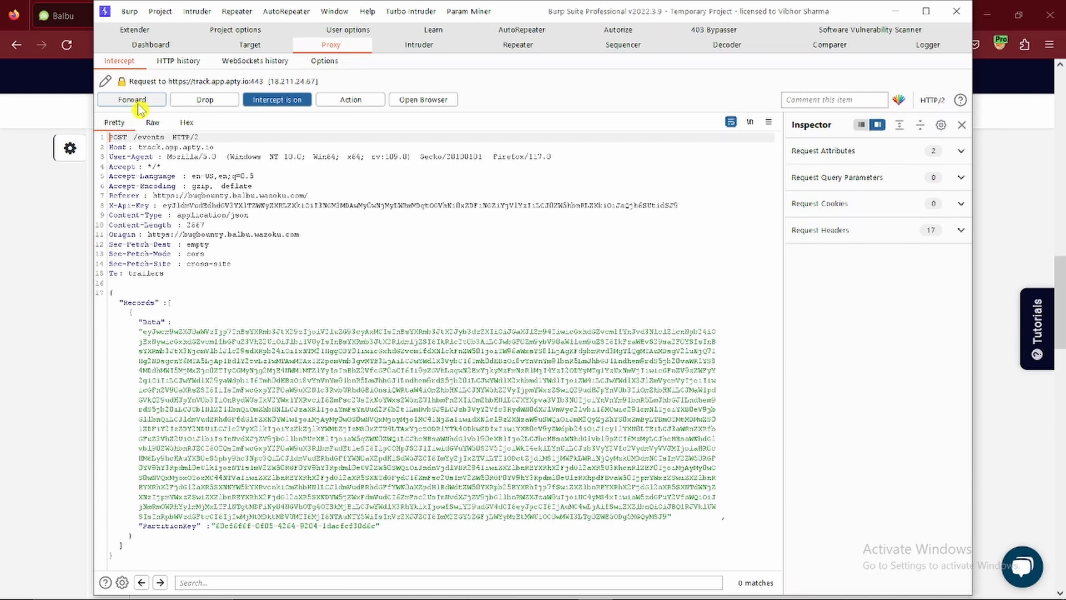
pyautogui.click(131, 99)
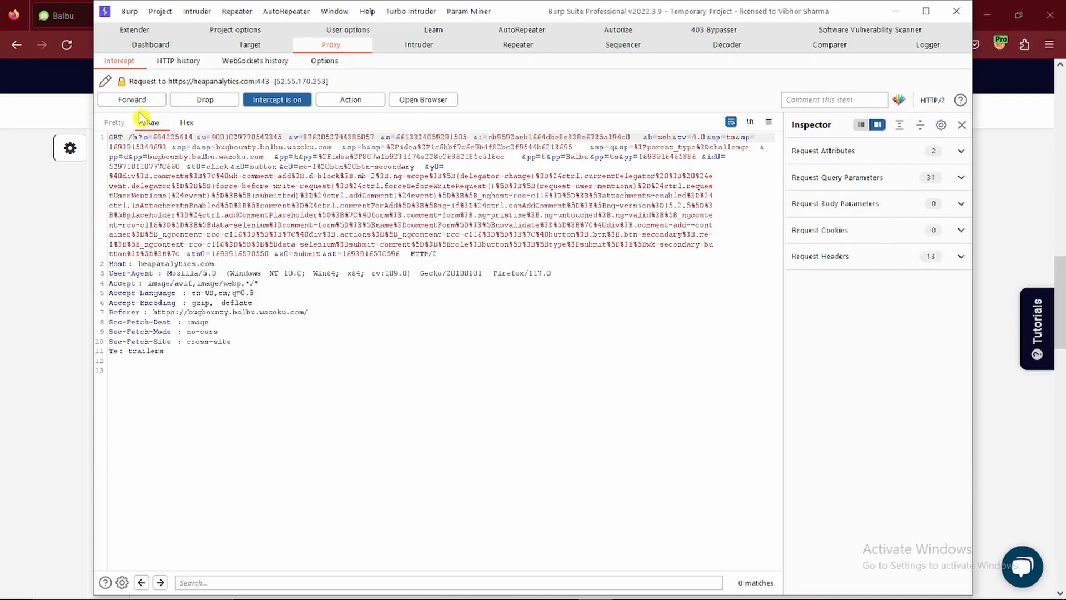
pyautogui.click(131, 99)
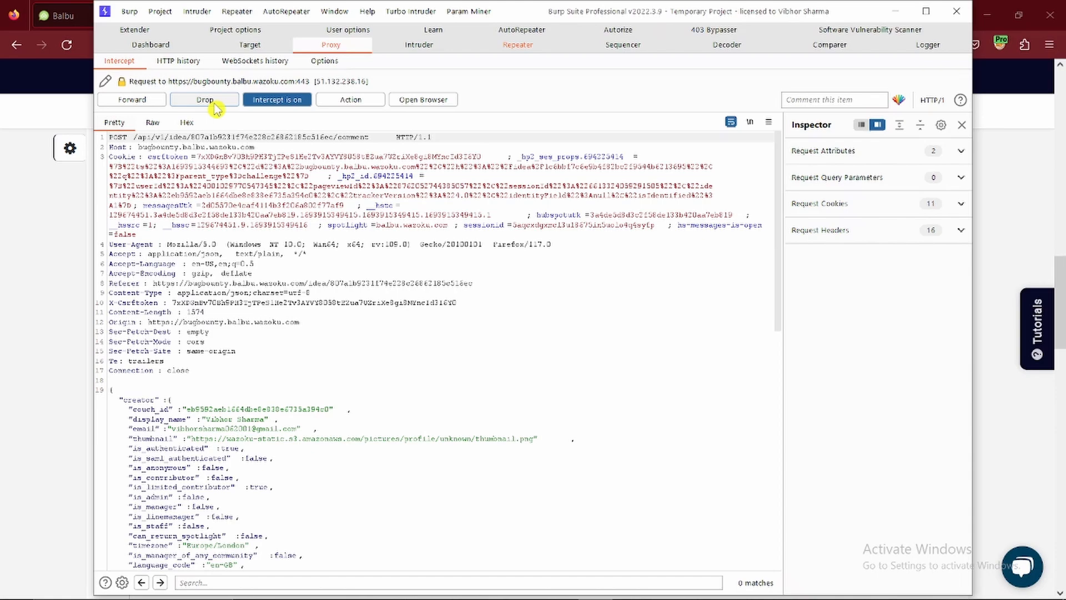
# Release the held comment POST and load it in Repeater for resending.
pyautogui.click(277, 99)
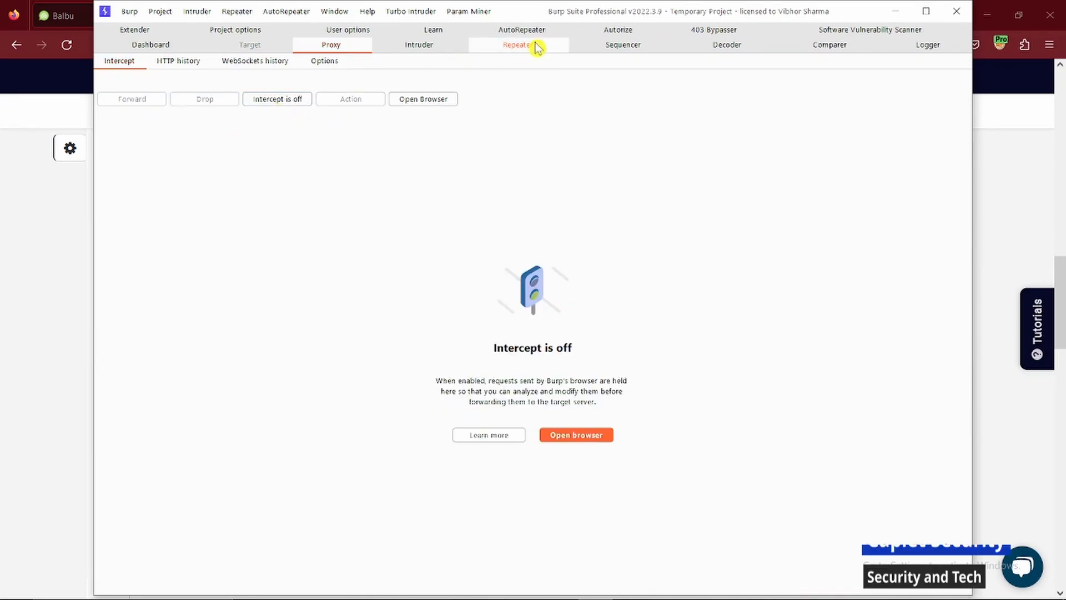
pyautogui.click(518, 44)
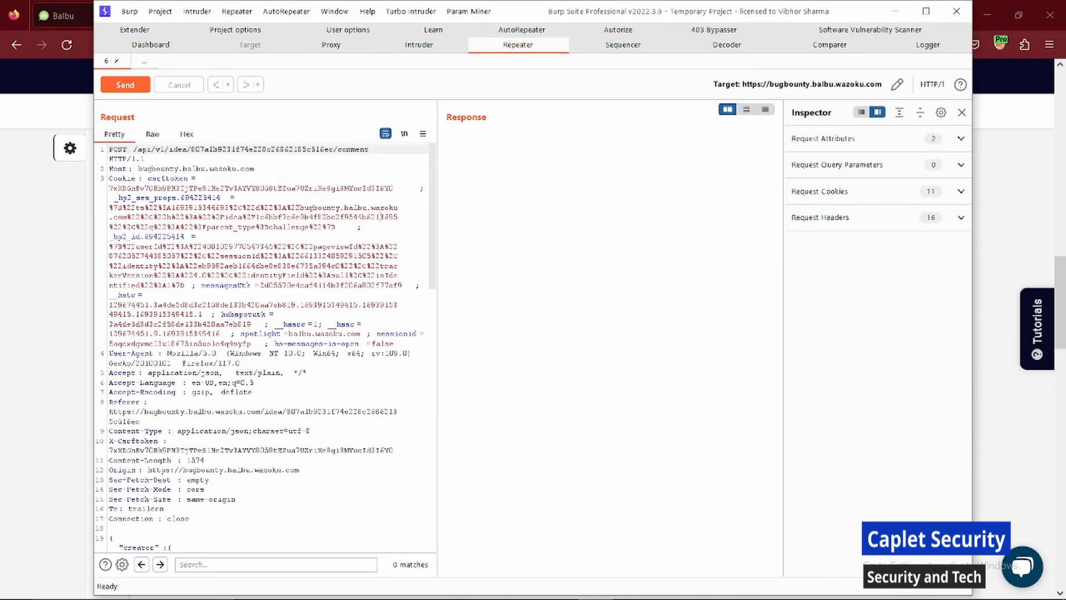
pyautogui.scroll(-3)
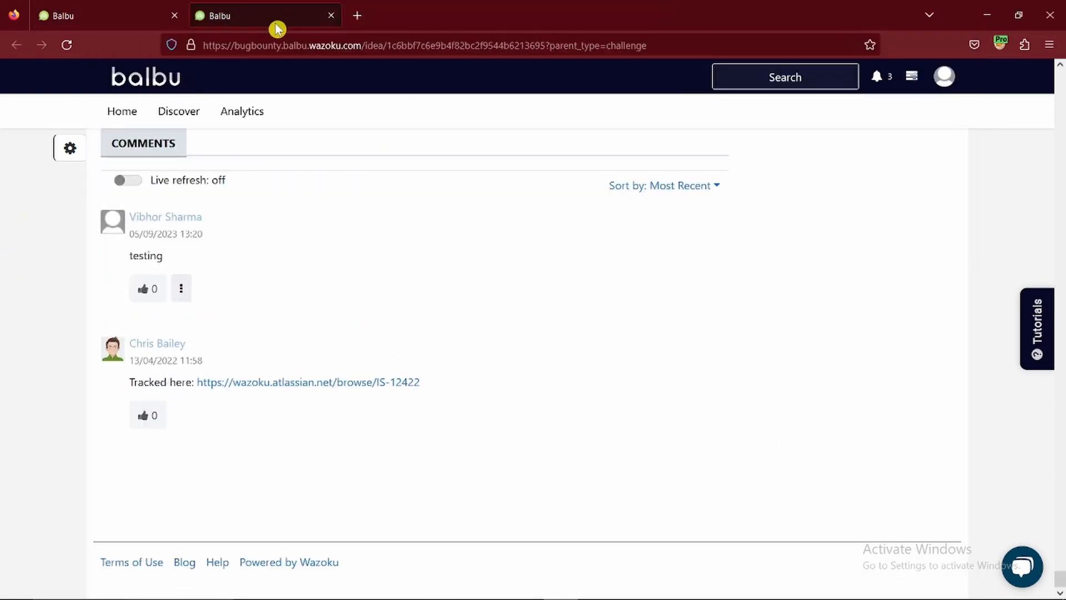
# Copy the closed report's idea ID 1c6bbf7c6e9b4f82bc2f9544b6213695 from the address bar for the request path.
pyautogui.click(422, 45)
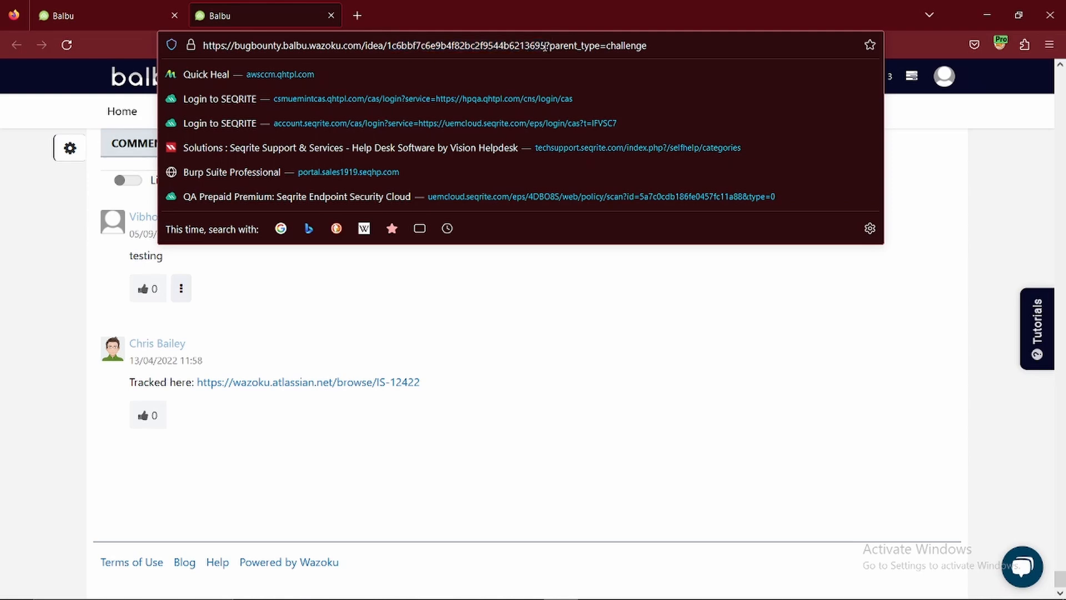
pyautogui.doubleClick(465, 45)
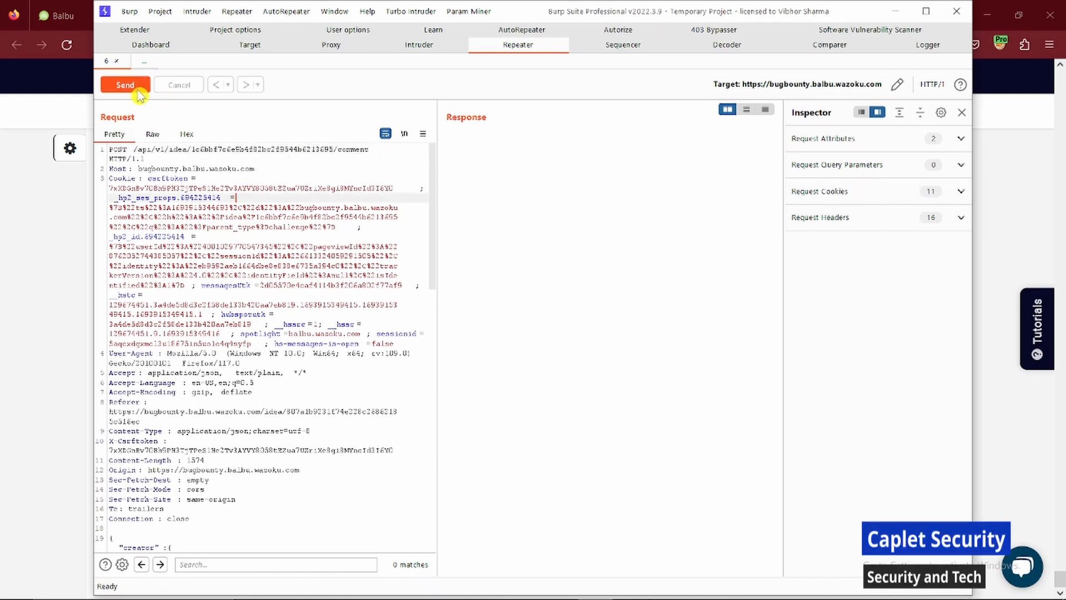
# Send the comment request to the closed report, confirm 201 Created, and reload its page.
pyautogui.click(124, 84)
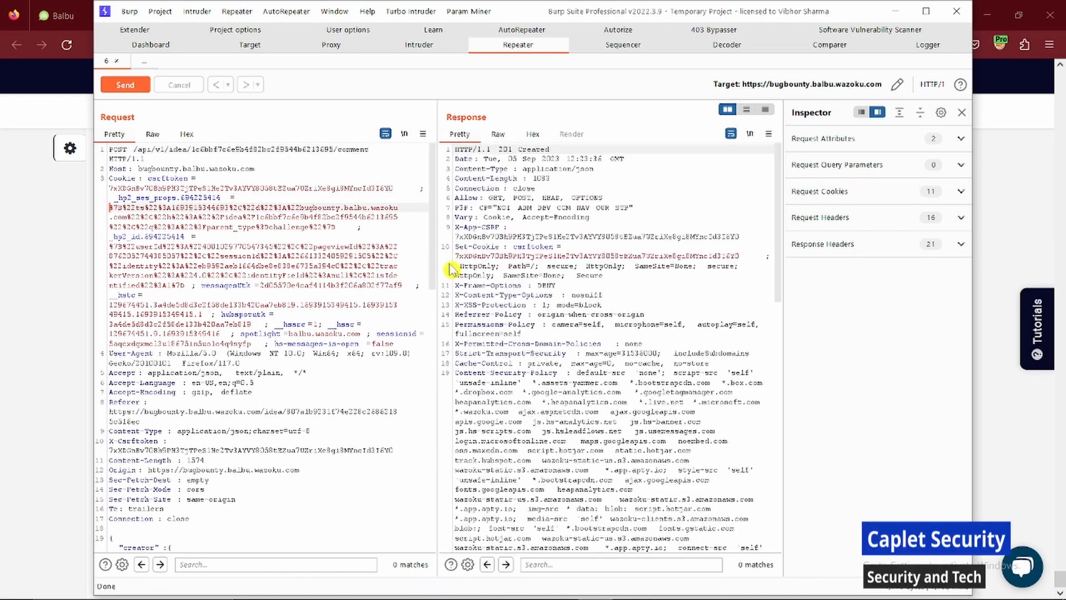
pyautogui.doubleClick(471, 147)
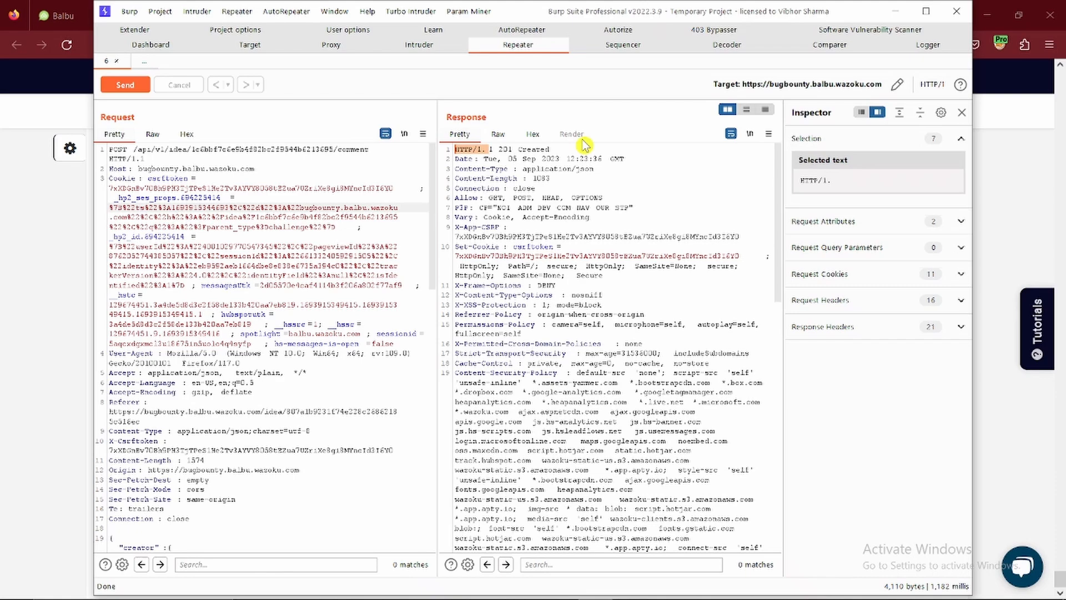
pyautogui.scroll(-3)
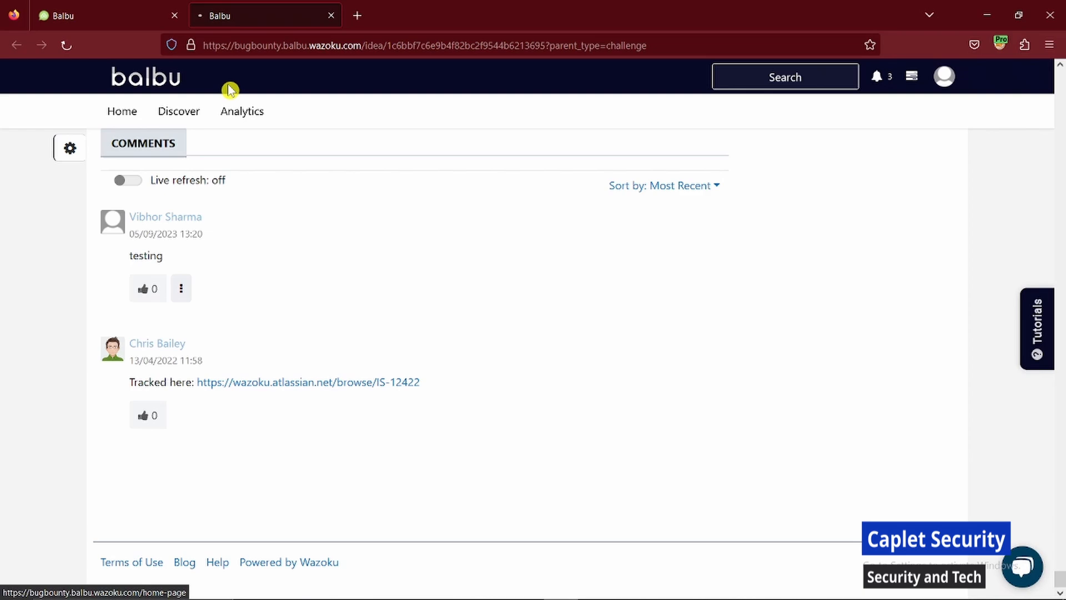
pyautogui.click(308, 381)
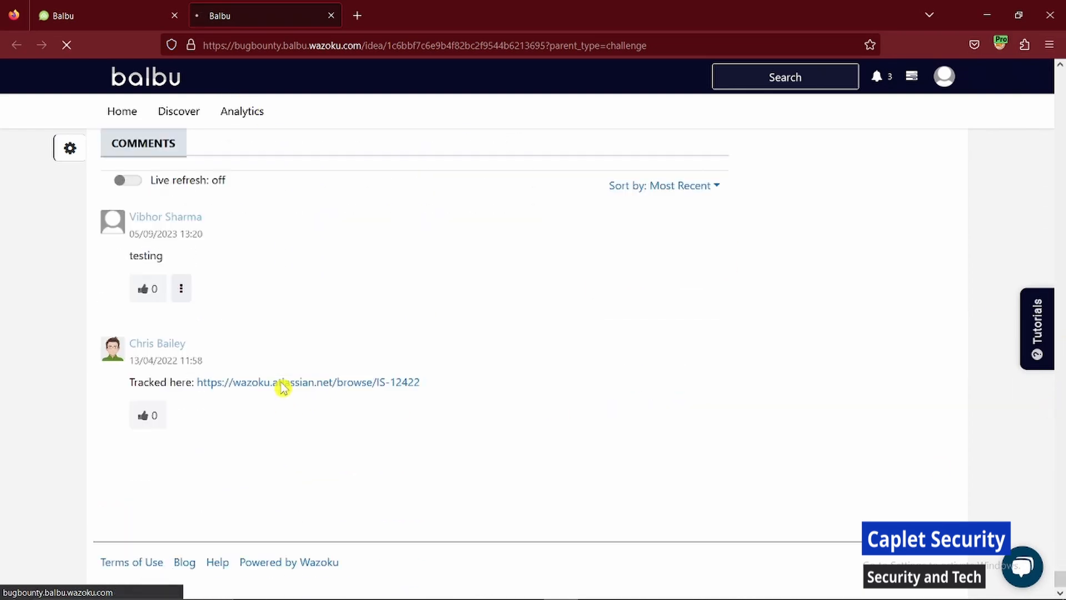